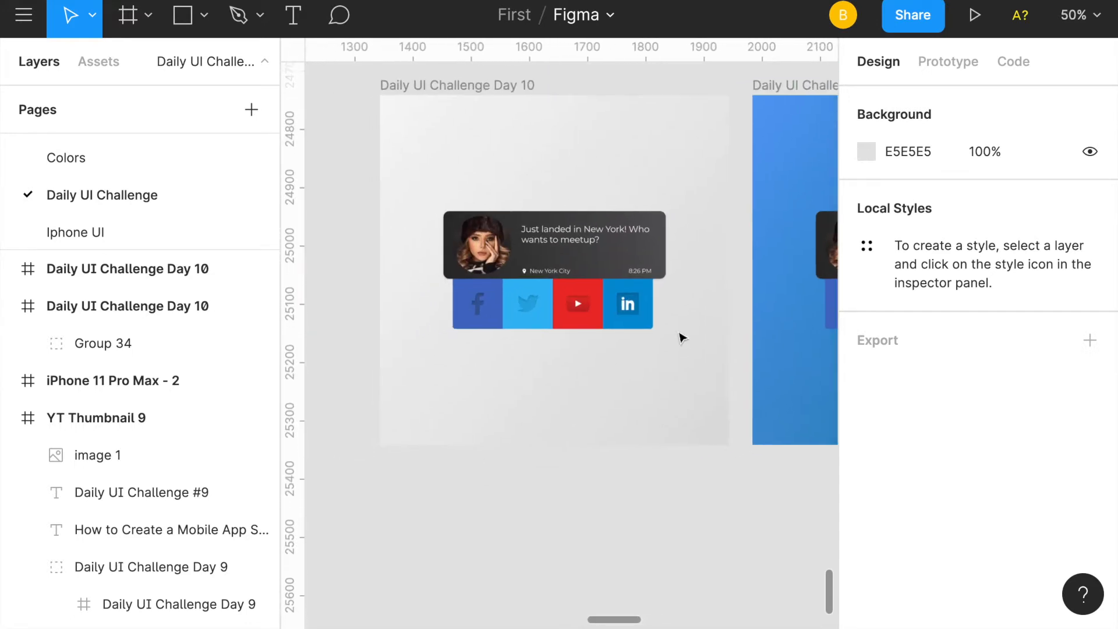
Select and deselect the notification card, then view both Day 10 frames at 25% zoom.
{"action": "left_click", "coordinate": [606, 313]}
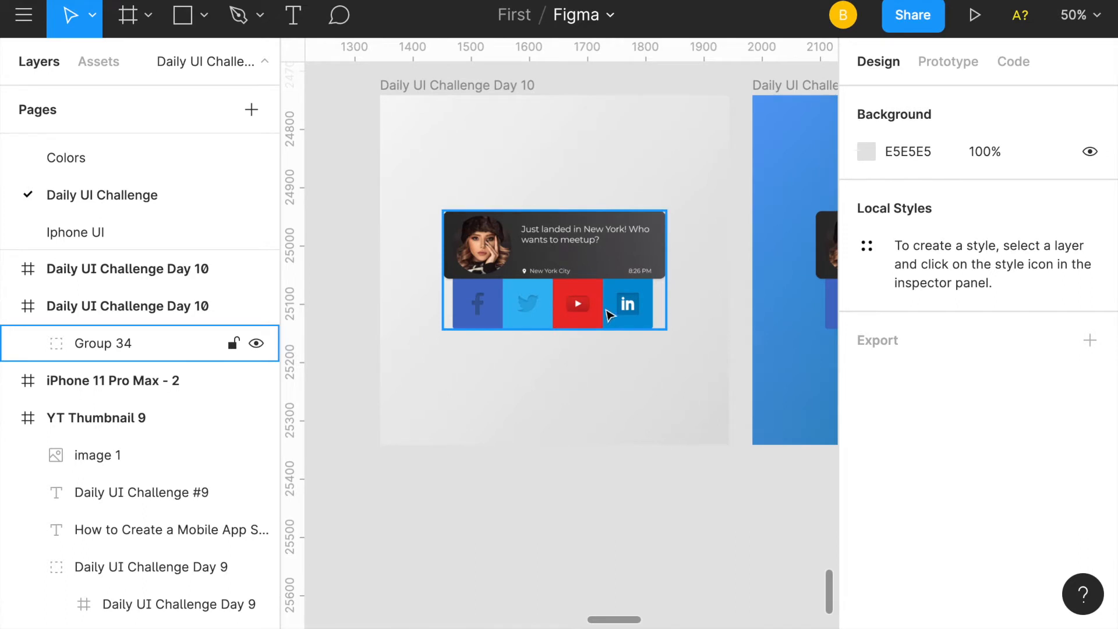
{"action": "mouse_move", "coordinate": [649, 340]}
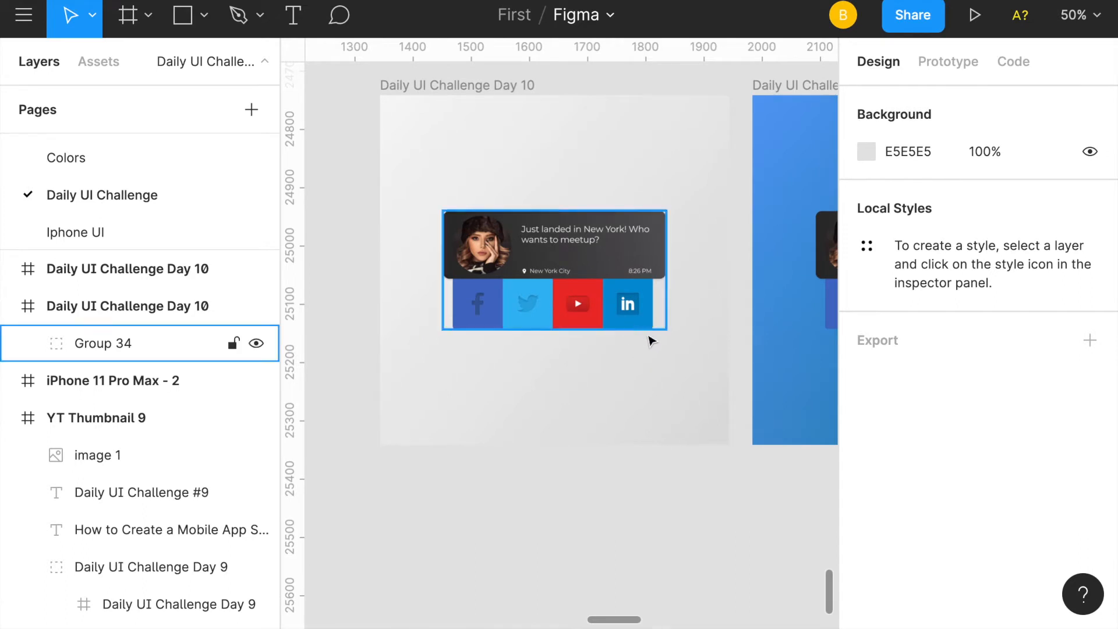
{"action": "left_click", "coordinate": [386, 141]}
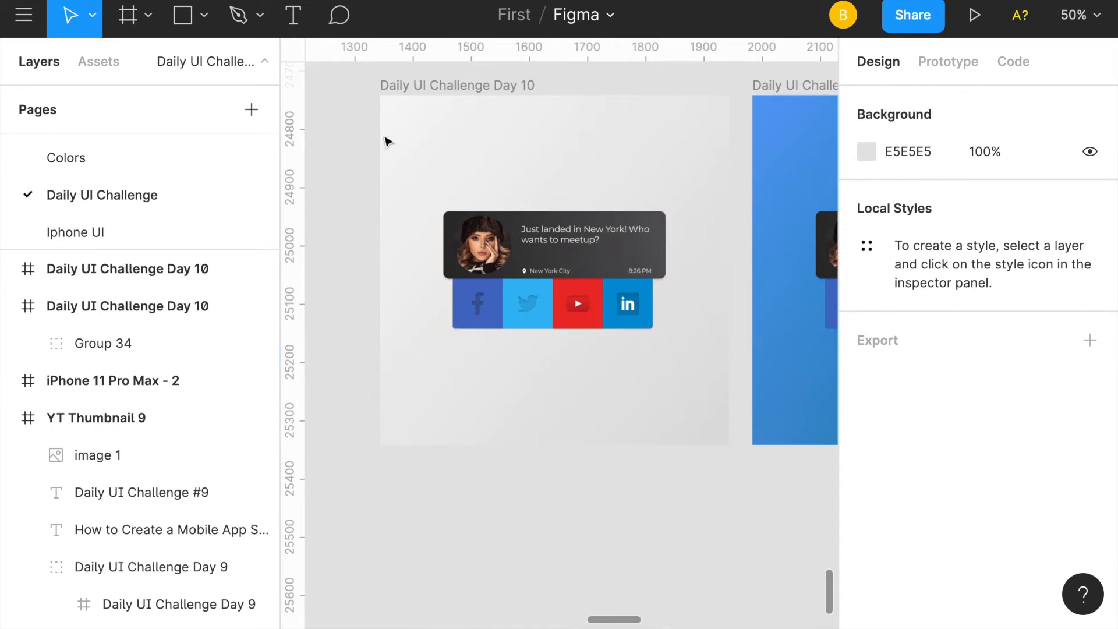
{"action": "mouse_move", "coordinate": [390, 167]}
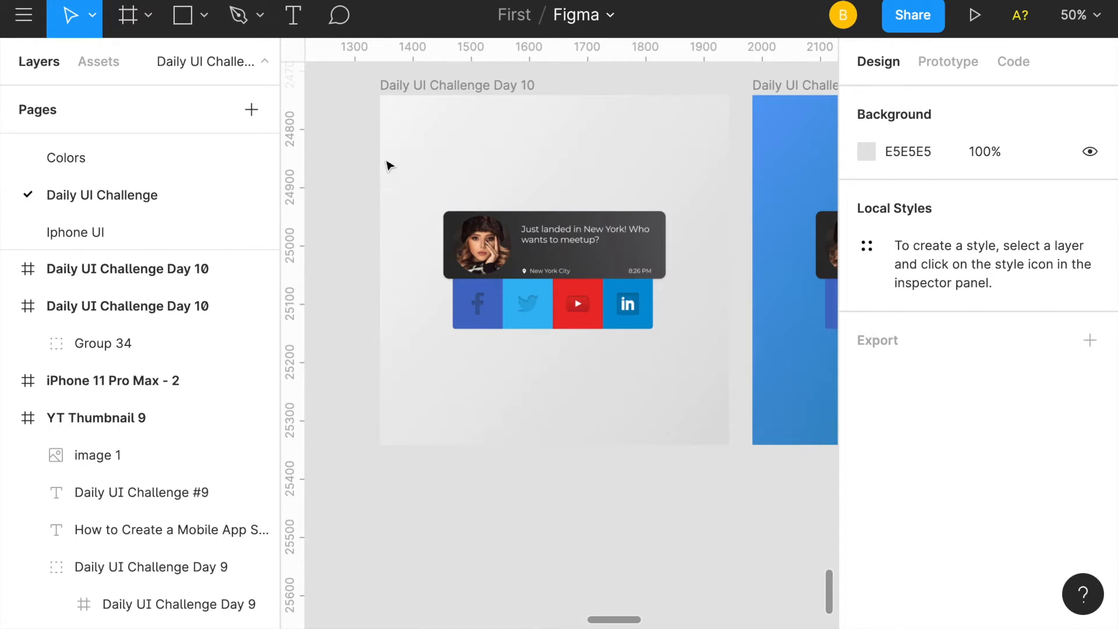
{"action": "left_click", "coordinate": [577, 303]}
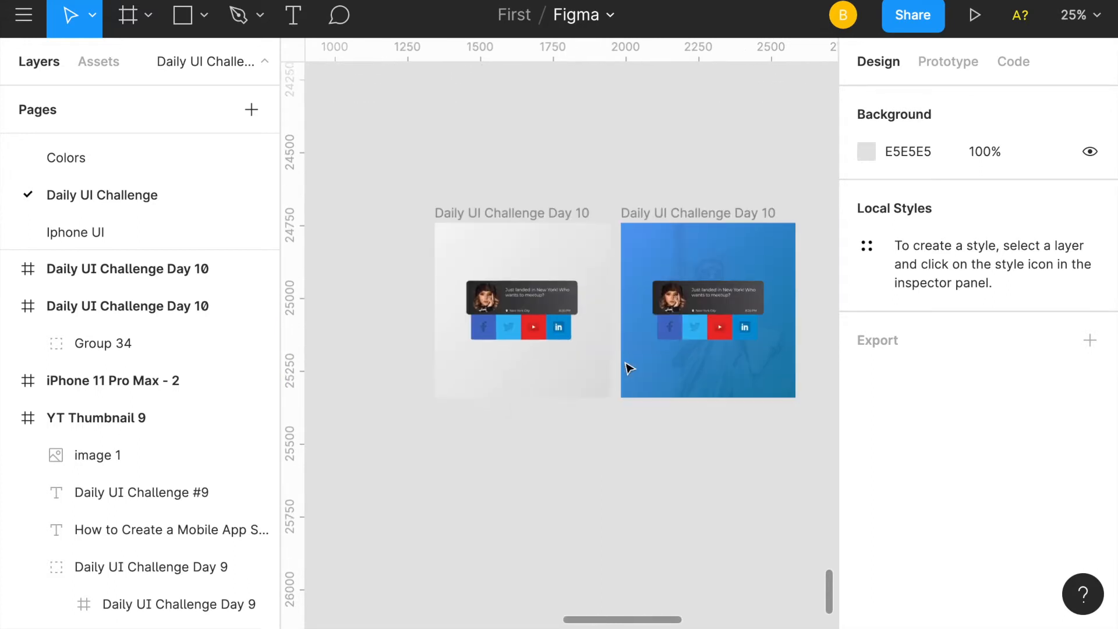
Select Group 34 and view the card with its four social buttons at 100% zoom.
{"action": "left_click", "coordinate": [130, 15]}
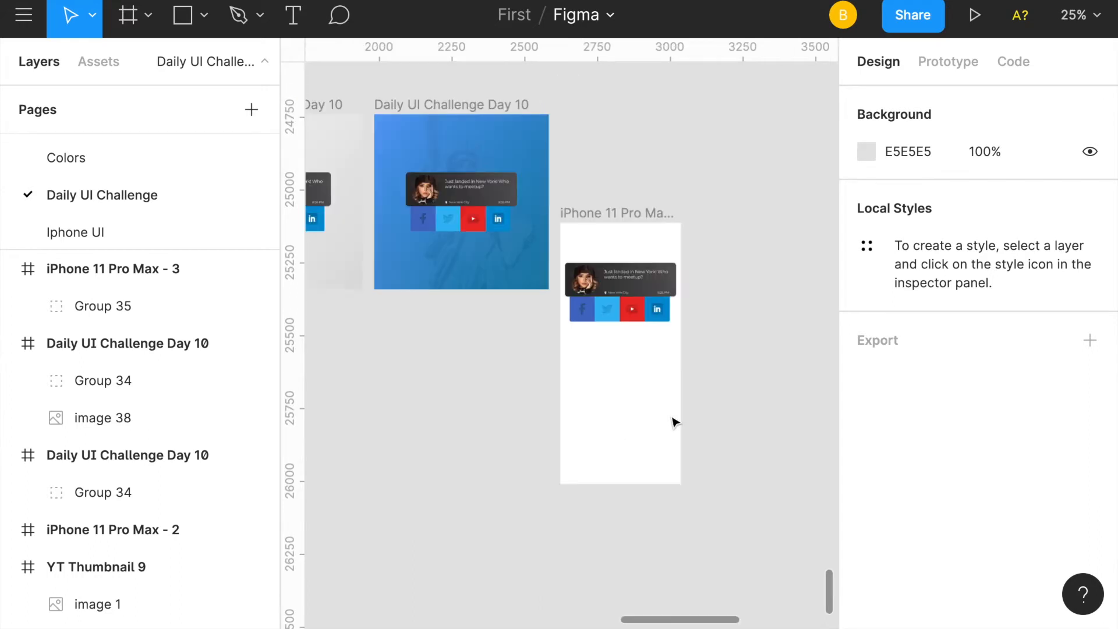
{"action": "left_click", "coordinate": [615, 213]}
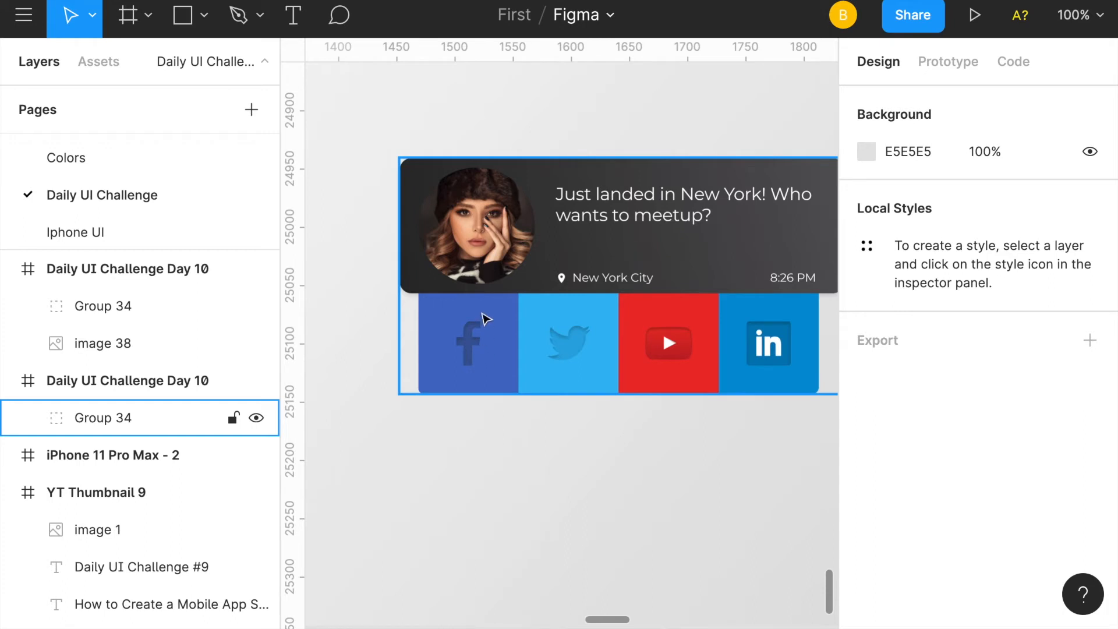
{"action": "mouse_move", "coordinate": [476, 383]}
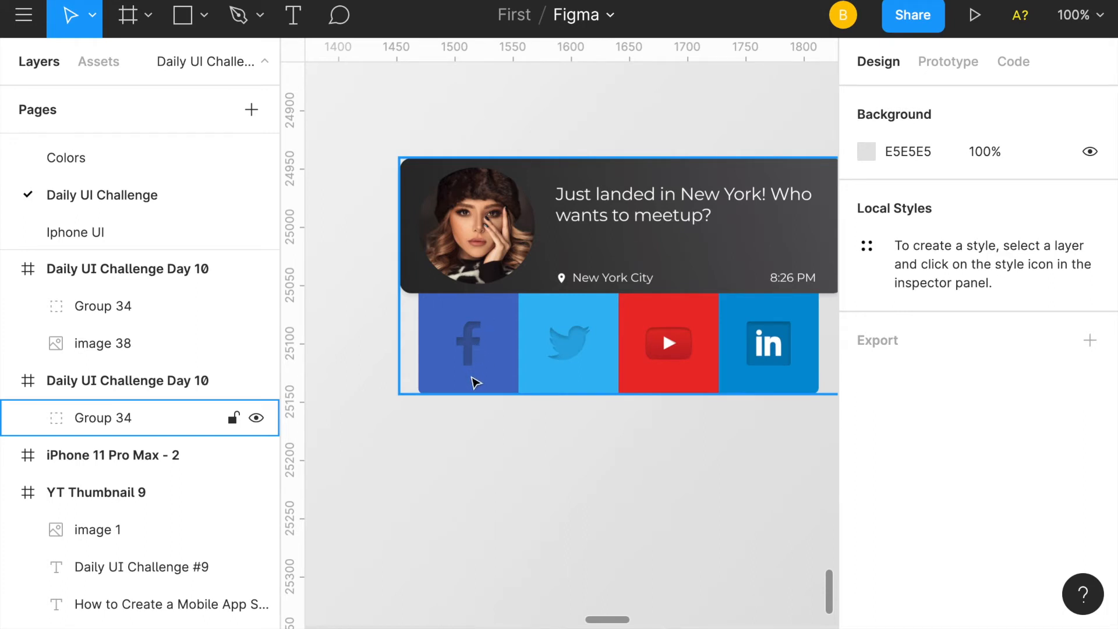
{"action": "left_click", "coordinate": [476, 414]}
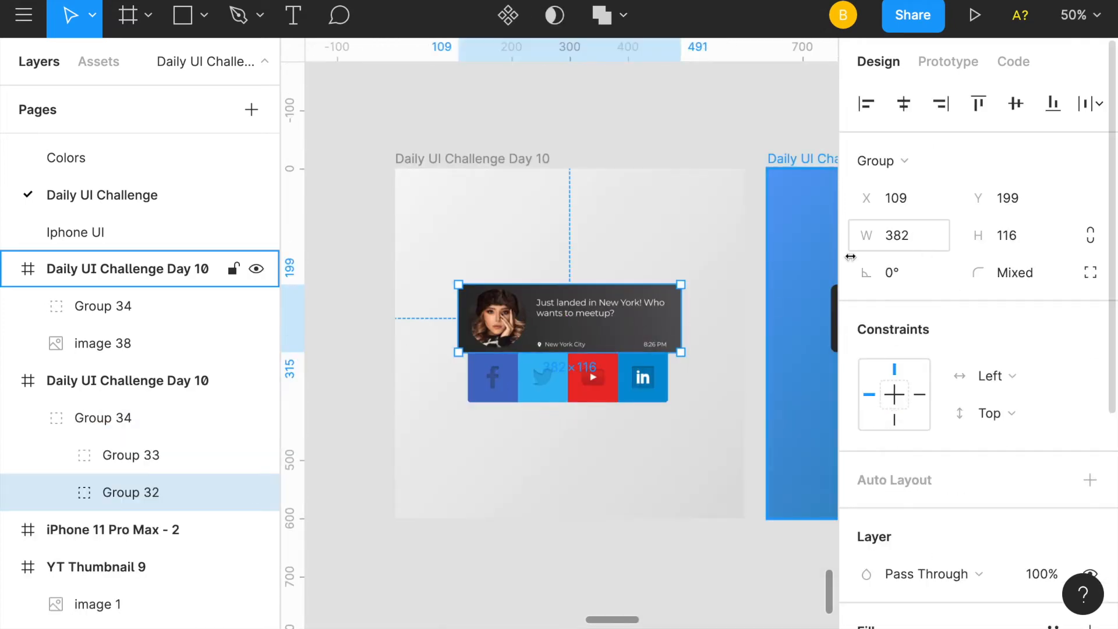
Create an iPhone 11 Pro Max frame and duplicate the card group into it.
{"action": "left_click", "coordinate": [592, 377]}
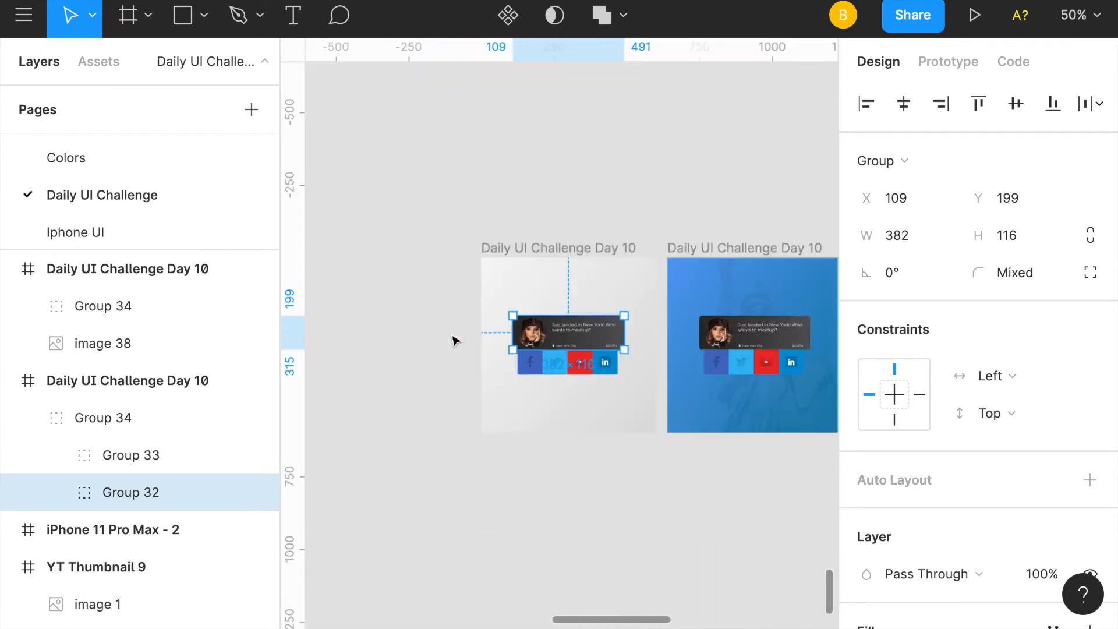
{"action": "left_click", "coordinate": [124, 16]}
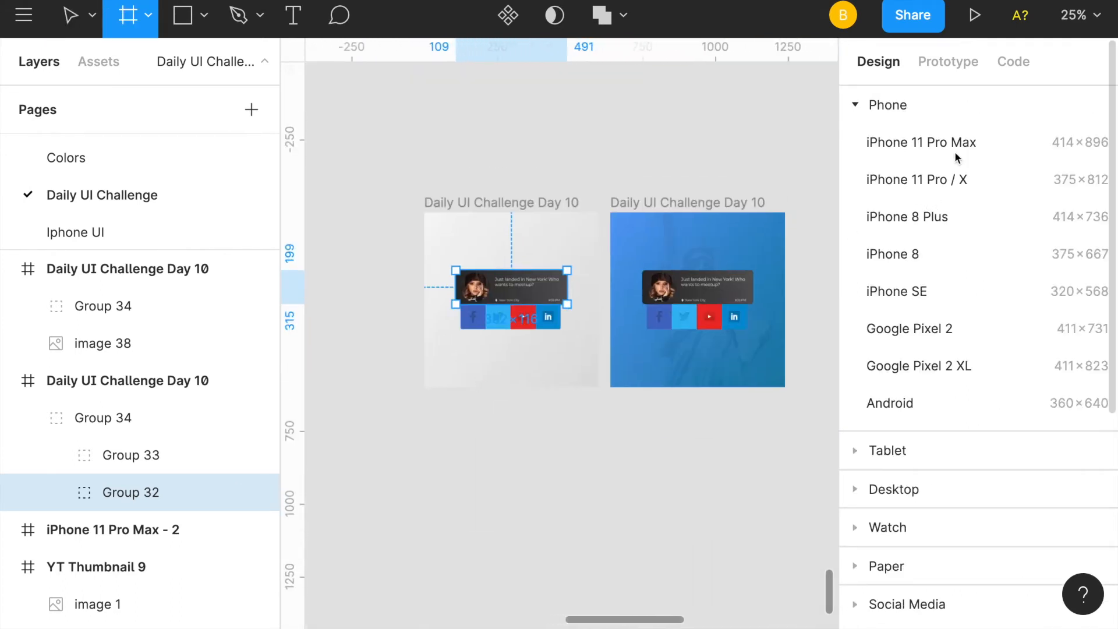
{"action": "key", "text": "ctrl+d"}
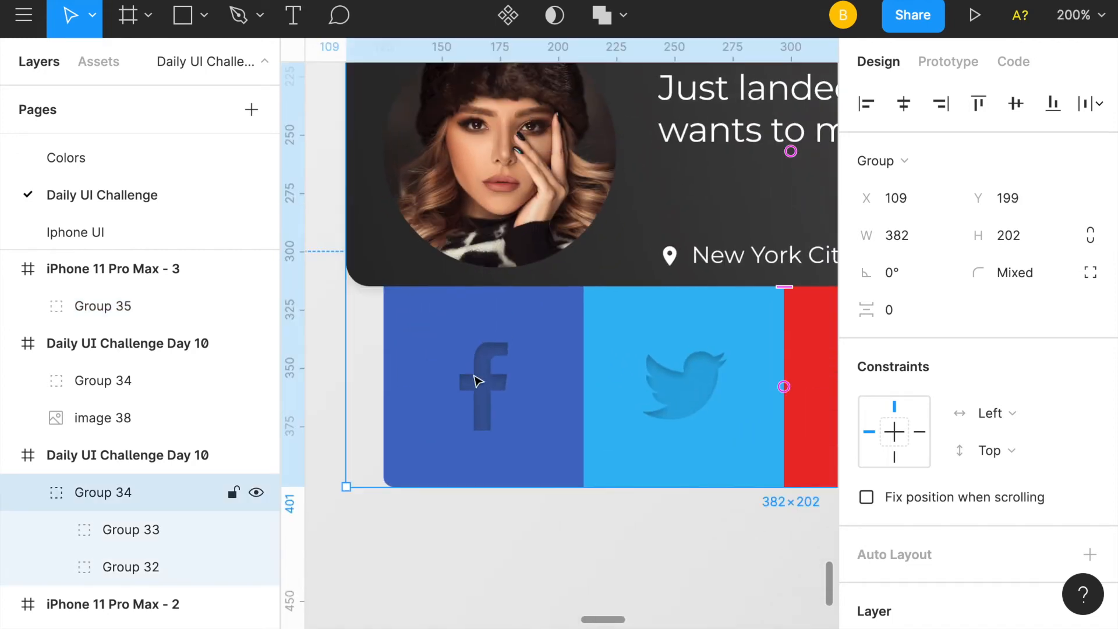
Select Group 33 and drill into image 34, the Facebook logo, to reach its Image fill.
{"action": "left_click", "coordinate": [131, 528]}
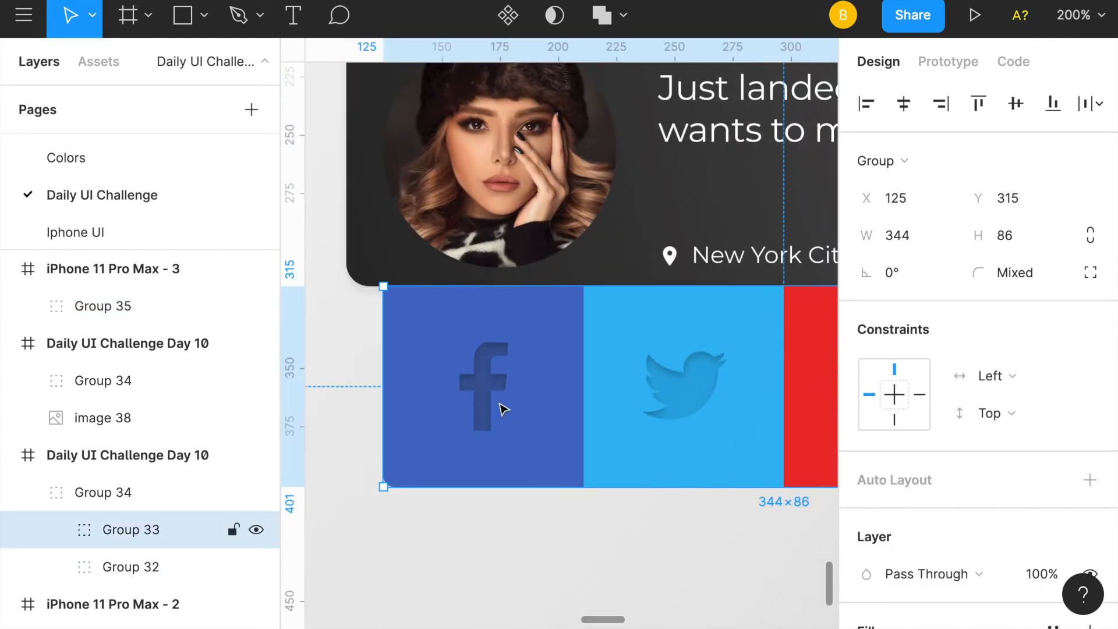
{"action": "double_click", "coordinate": [482, 386]}
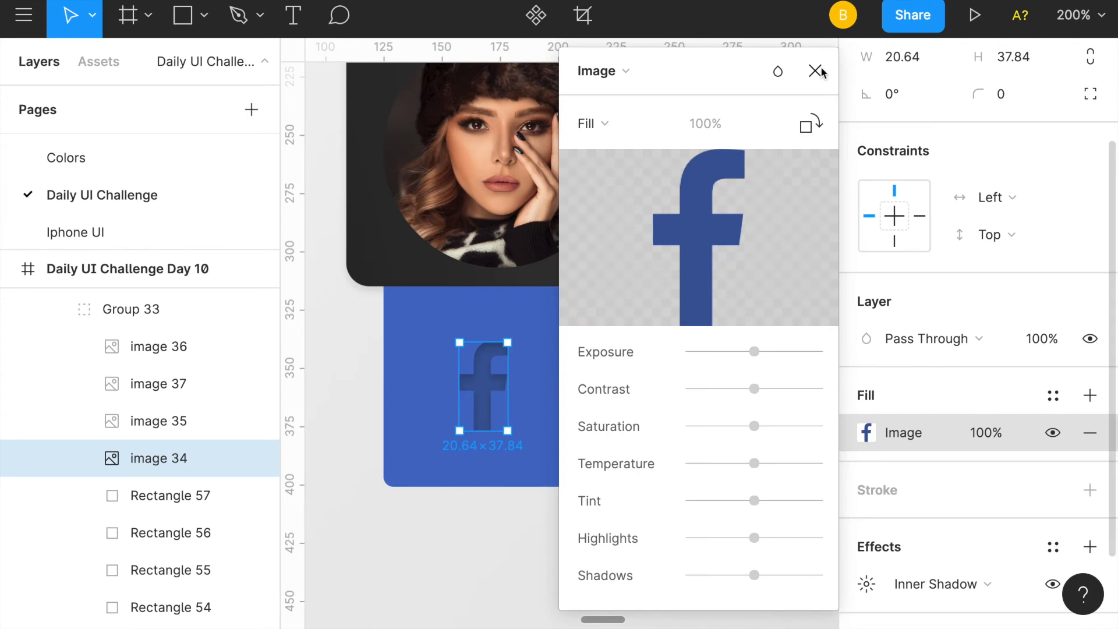
Close the image popup and leave the Facebook logo with a single Inner Shadow effect.
{"action": "left_click", "coordinate": [819, 71]}
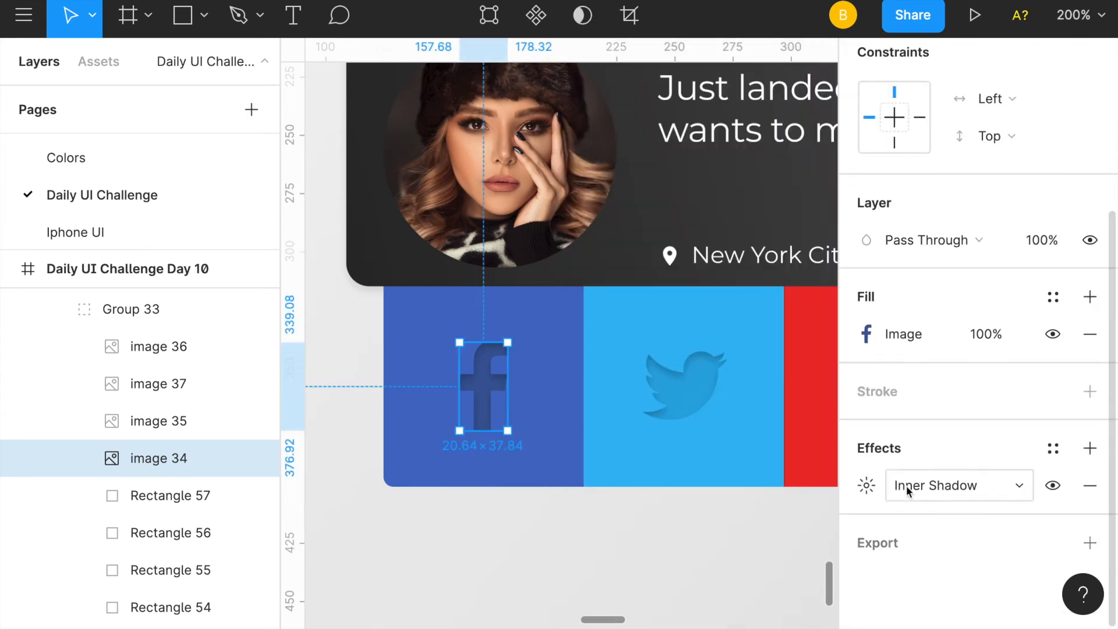
{"action": "left_click", "coordinate": [1053, 485]}
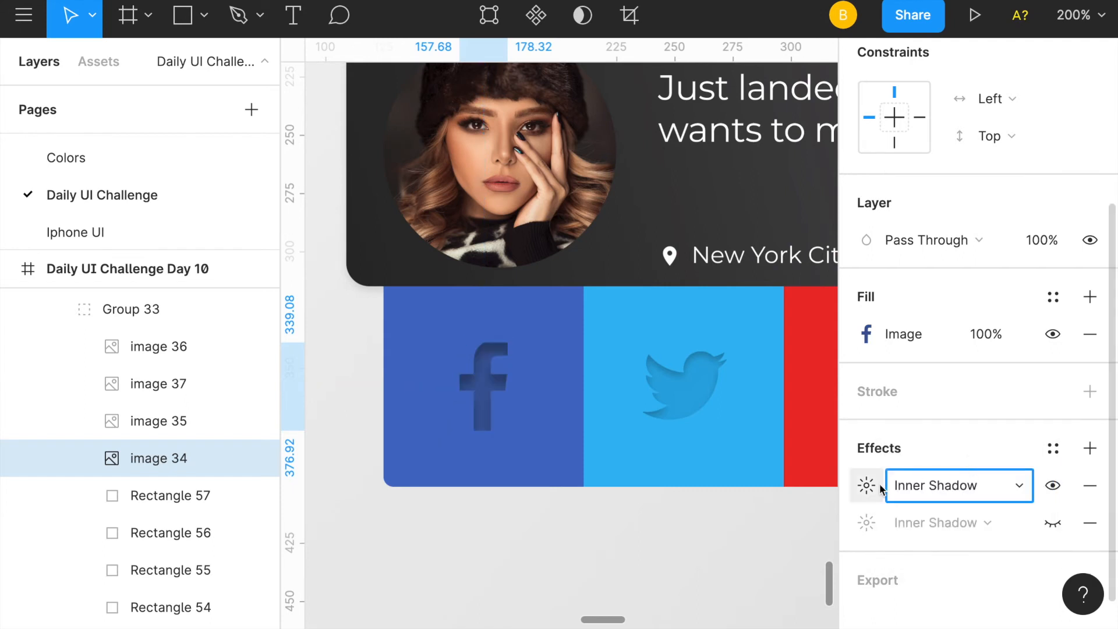
{"action": "left_click", "coordinate": [865, 485]}
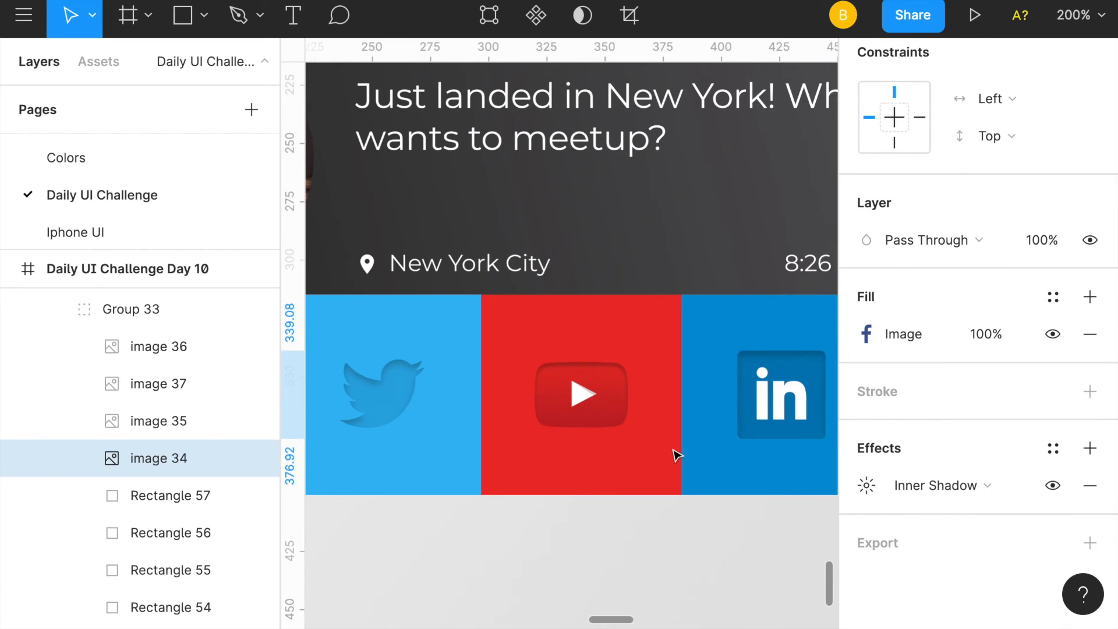
{"action": "left_click", "coordinate": [580, 394]}
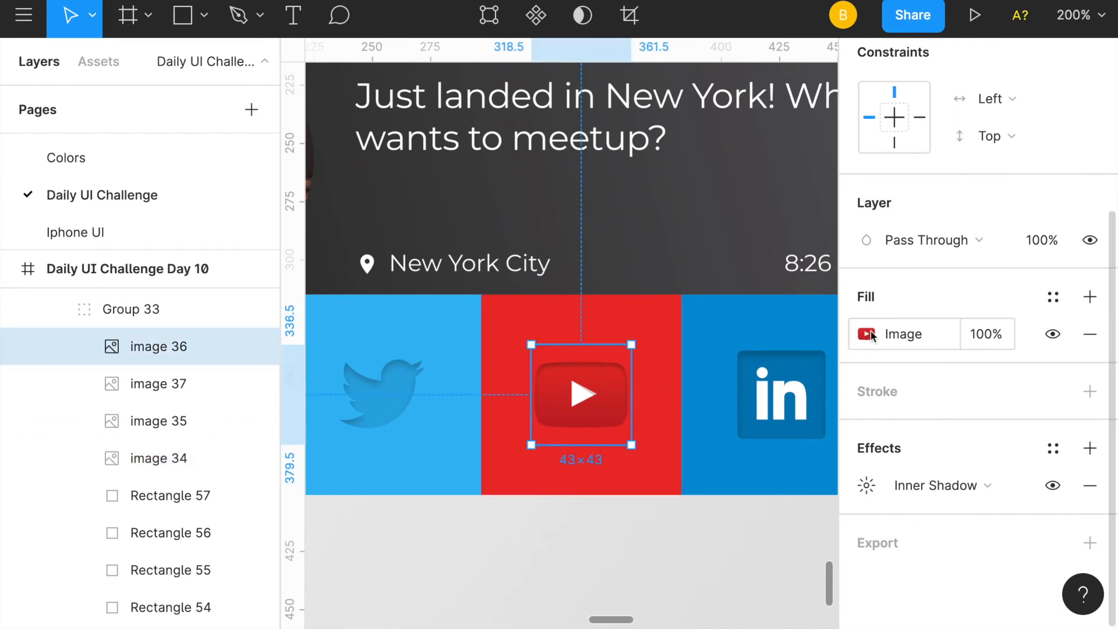
{"action": "left_click", "coordinate": [867, 334]}
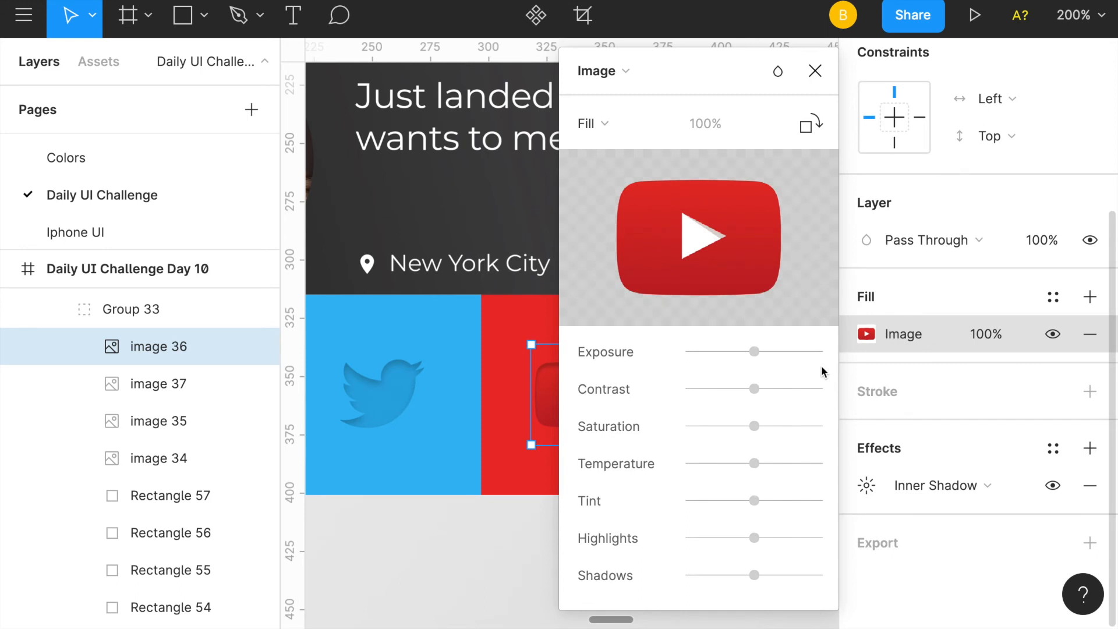
{"action": "mouse_move", "coordinate": [823, 74]}
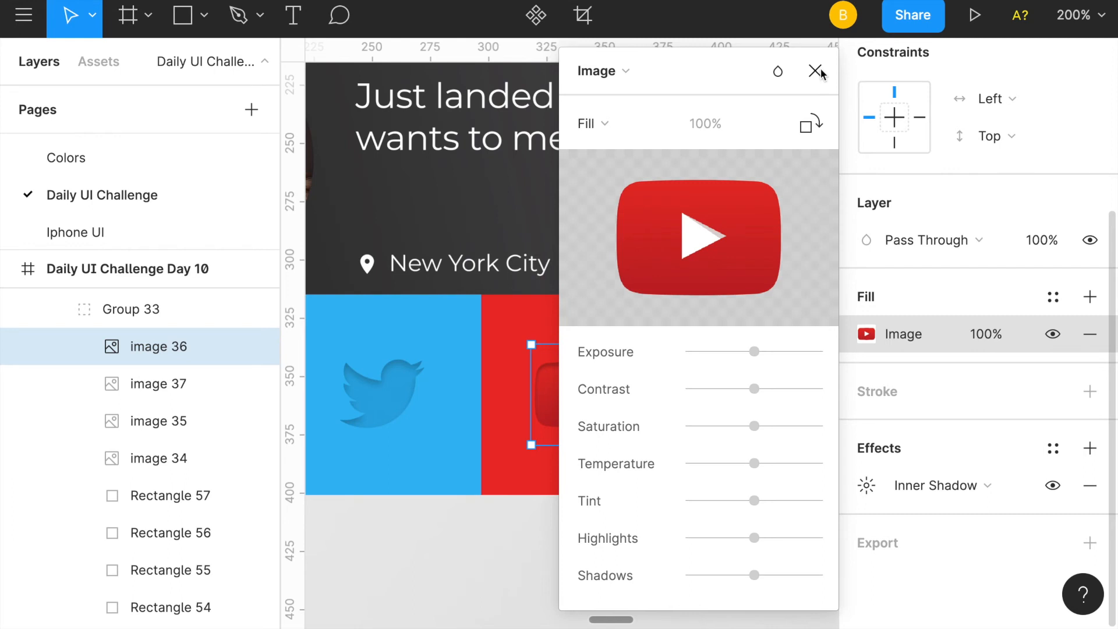
{"action": "left_click", "coordinate": [819, 73]}
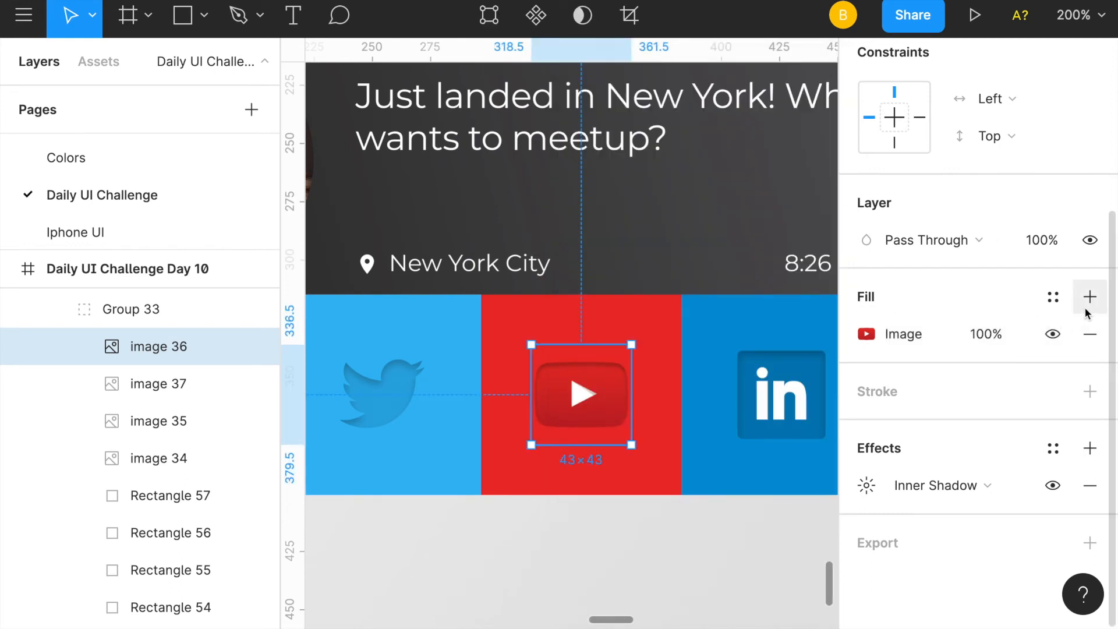
{"action": "left_click", "coordinate": [1088, 297]}
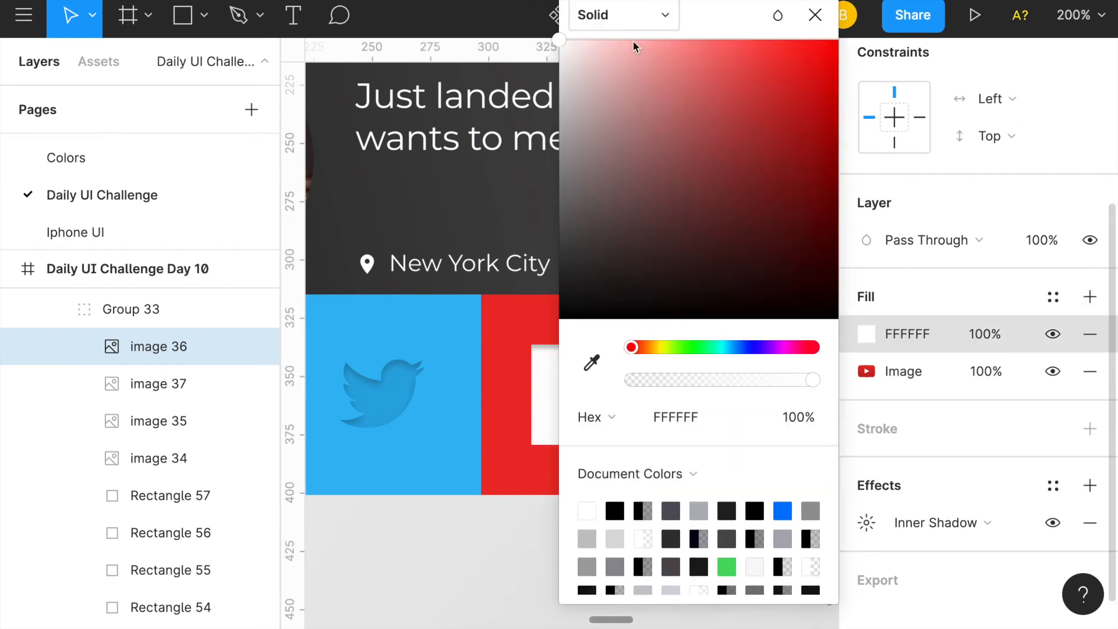
{"action": "left_click", "coordinate": [815, 16]}
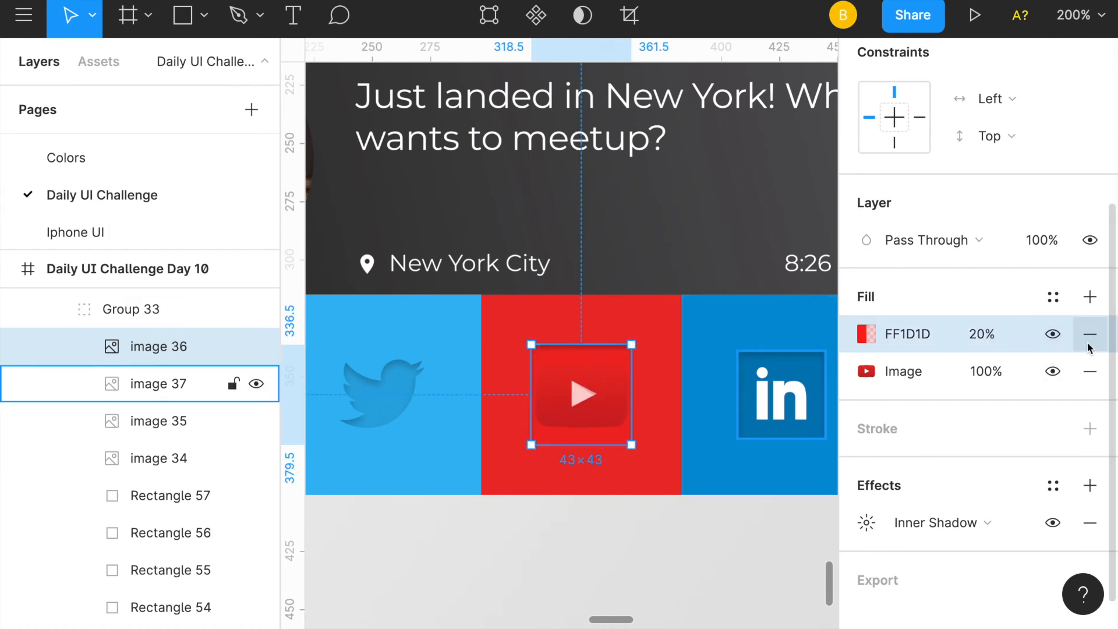
{"action": "left_click", "coordinate": [1090, 334]}
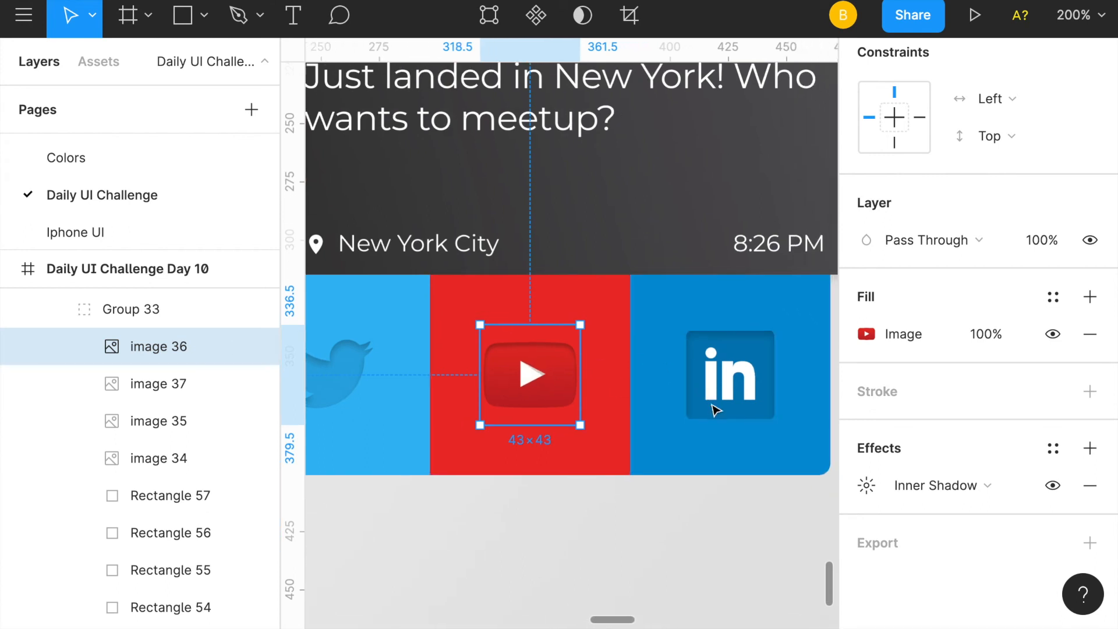
{"action": "left_click", "coordinate": [729, 376]}
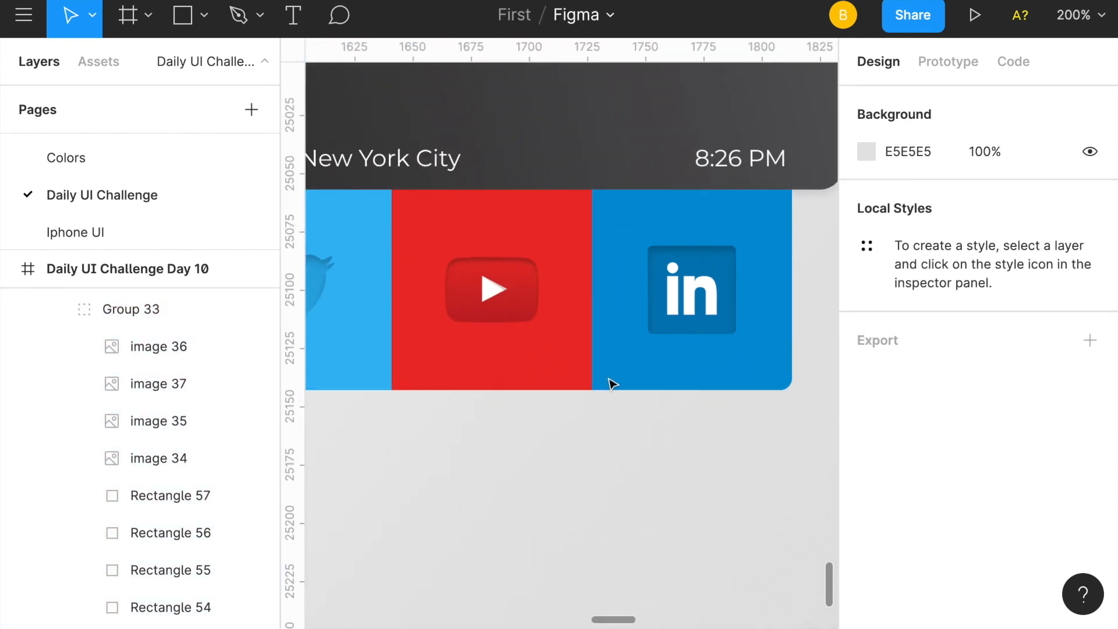
{"action": "left_click", "coordinate": [593, 382]}
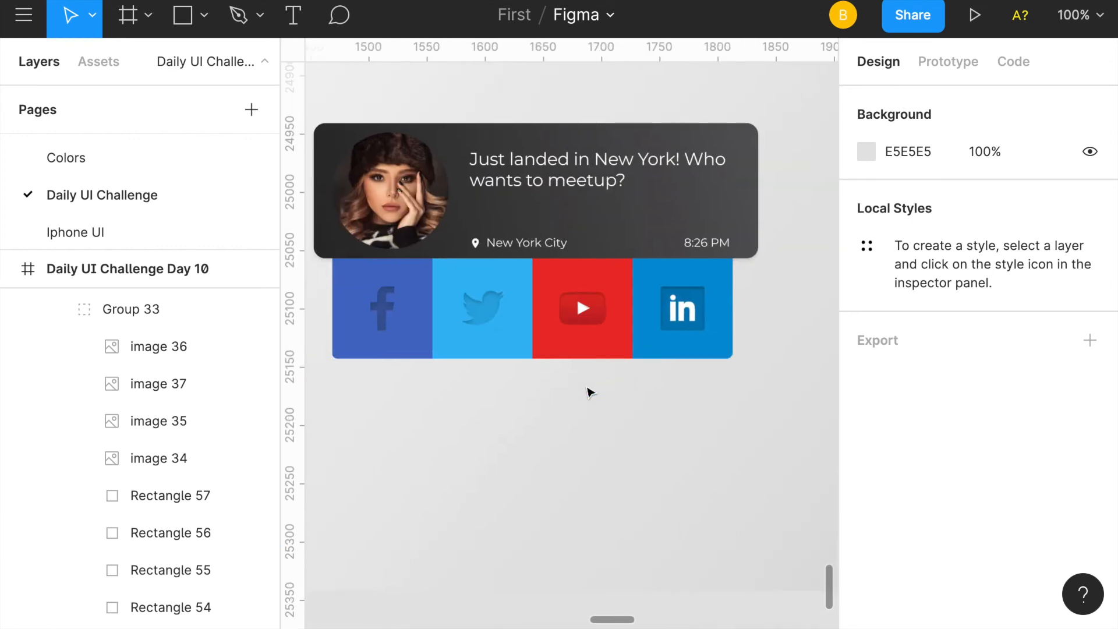
{"action": "mouse_move", "coordinate": [688, 388]}
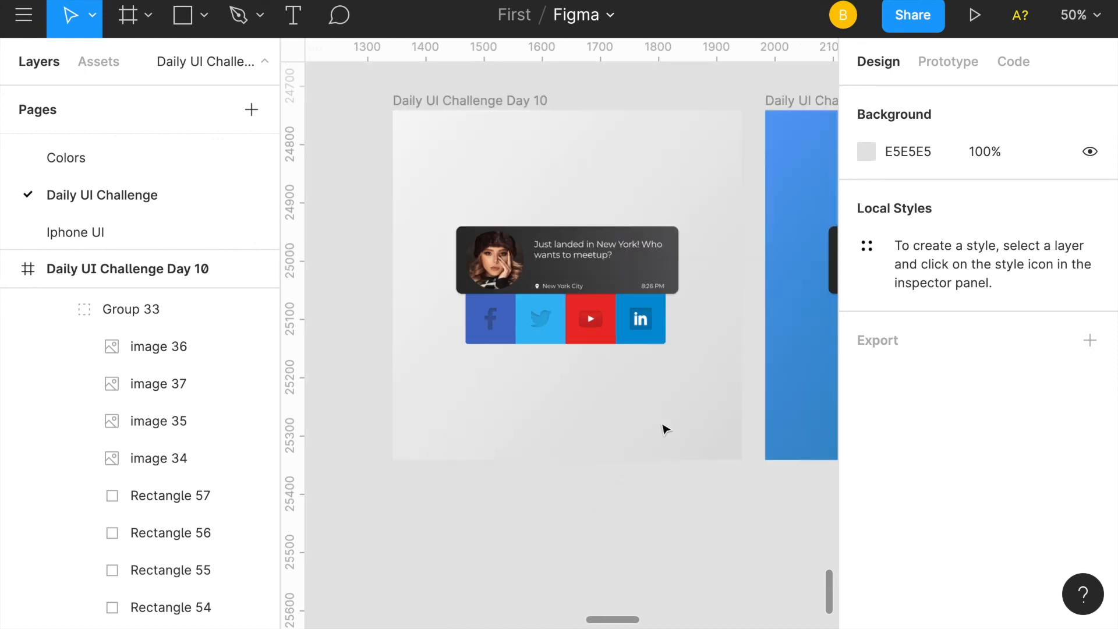
Scroll the canvas right to the blue Statue of Liberty Day 10 frame at 50% zoom.
{"action": "scroll", "scroll_direction": "right", "scroll_amount": 3}
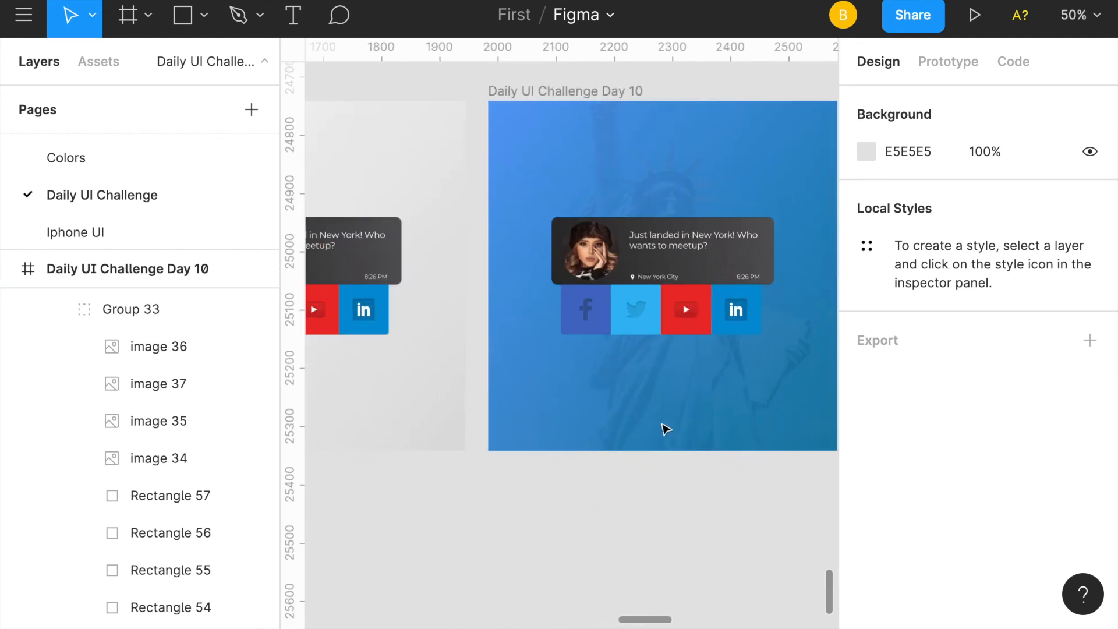